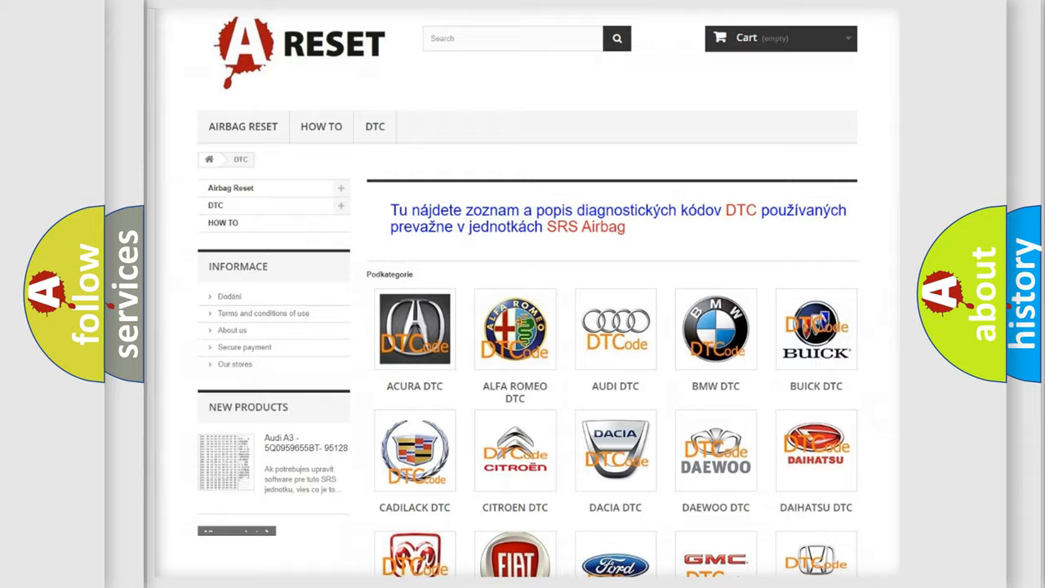
Open the Jeep DTC page and scroll through its airbag code list, returning to the top.
scroll(down, 3)
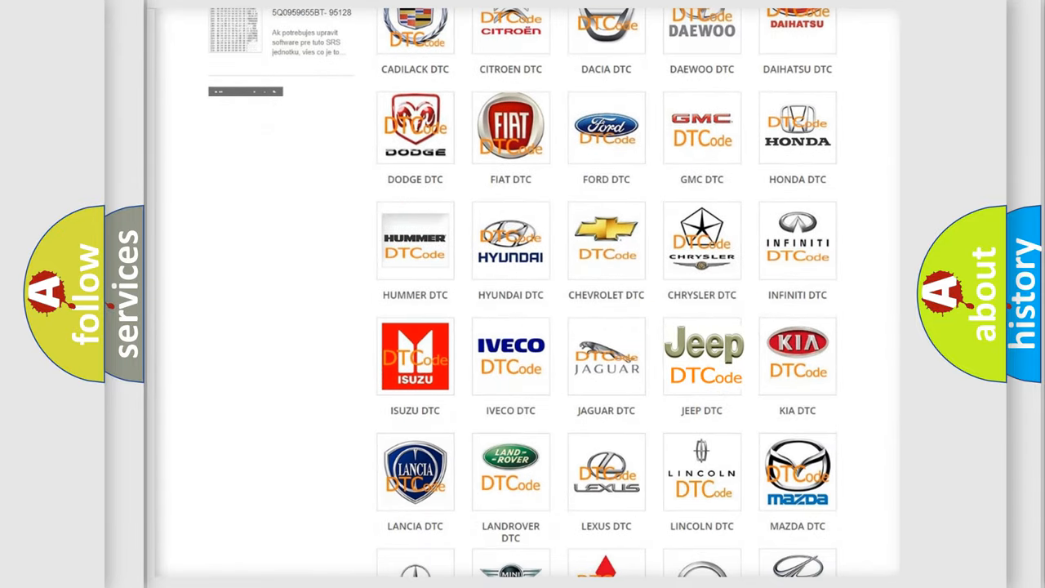
click(703, 356)
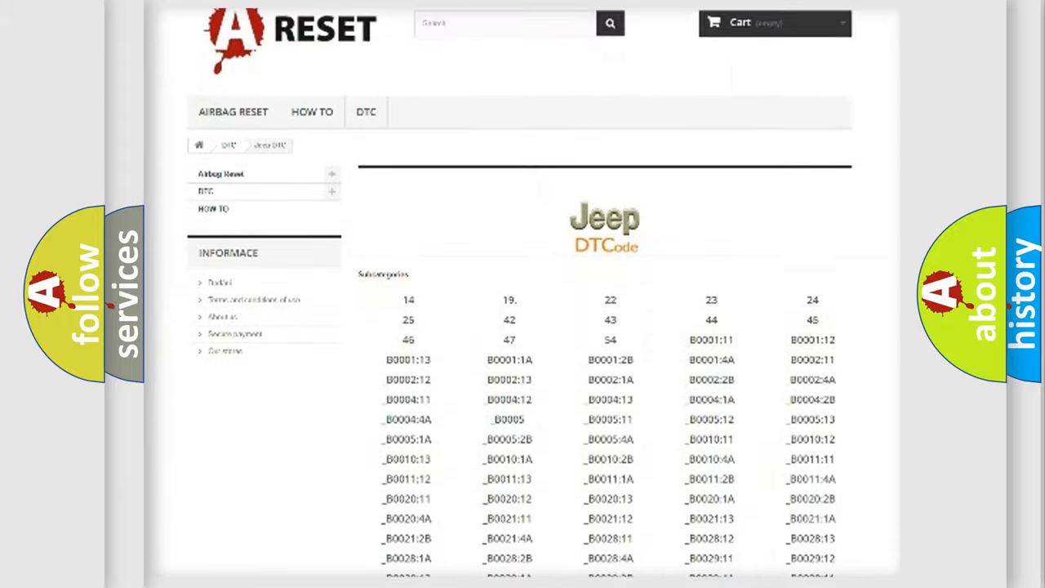
scroll(down, 3)
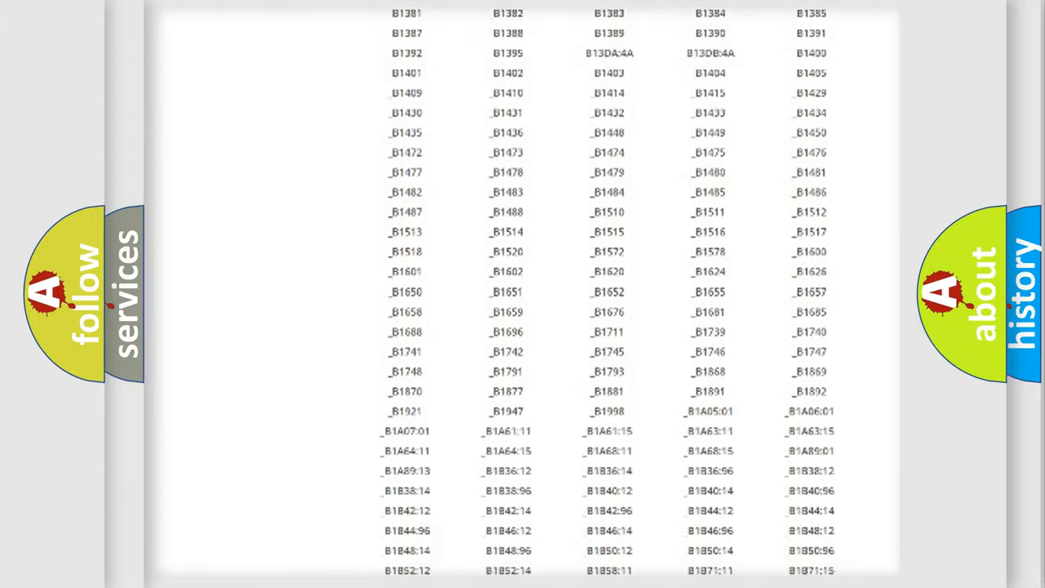
scroll(up, 3)
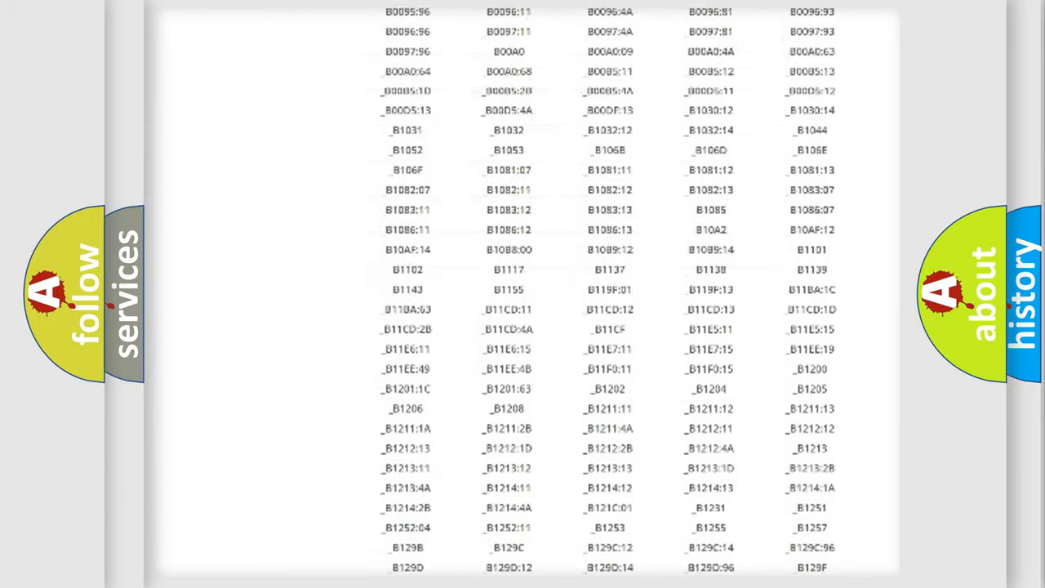
scroll(up, 3)
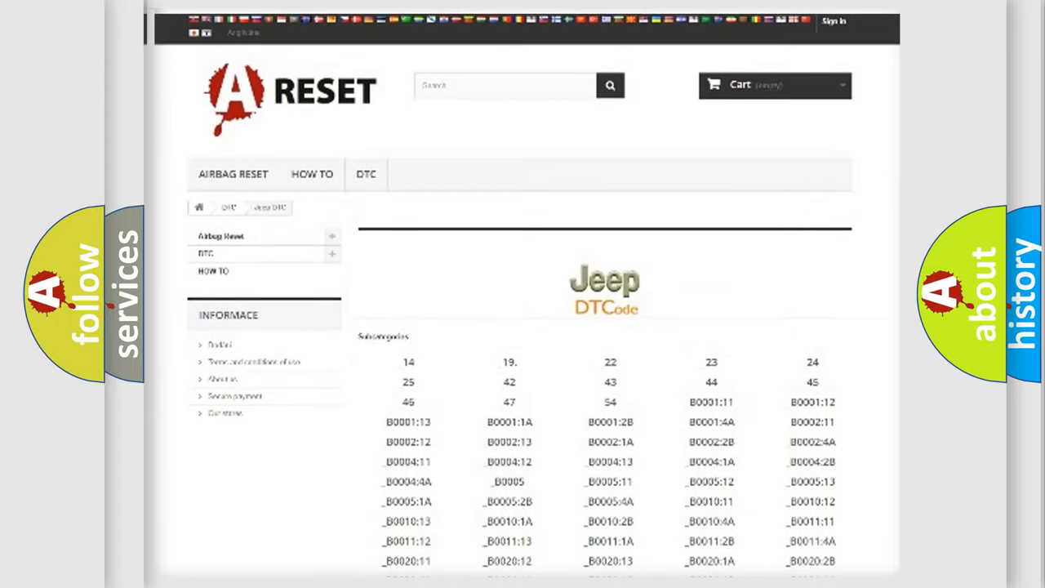